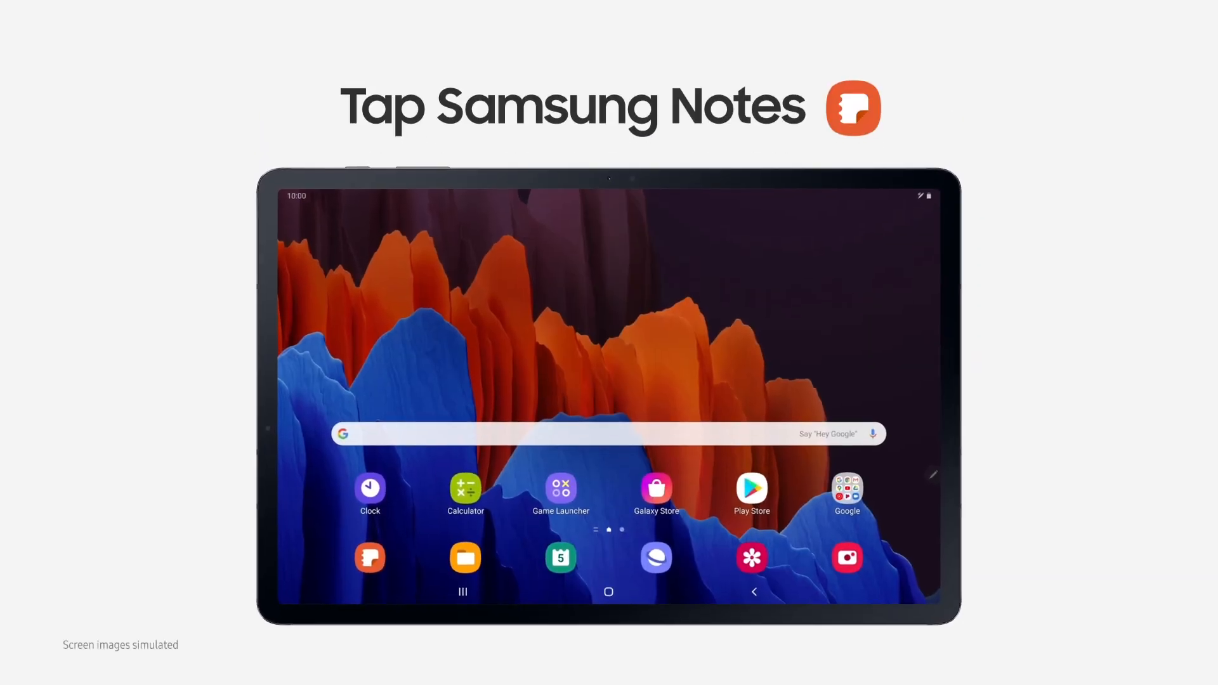
Launch Samsung Notes, open the 'Plant care guide - Monstera' note, and show its page overview.
left_click(370, 557)
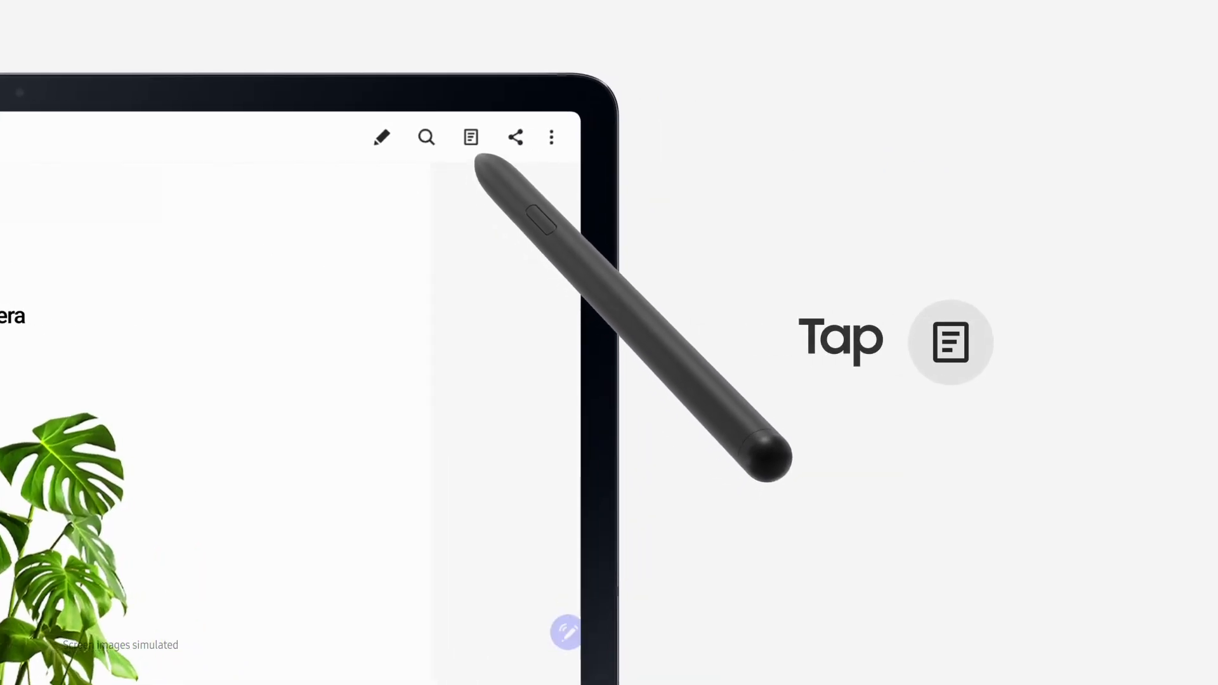
left_click(470, 137)
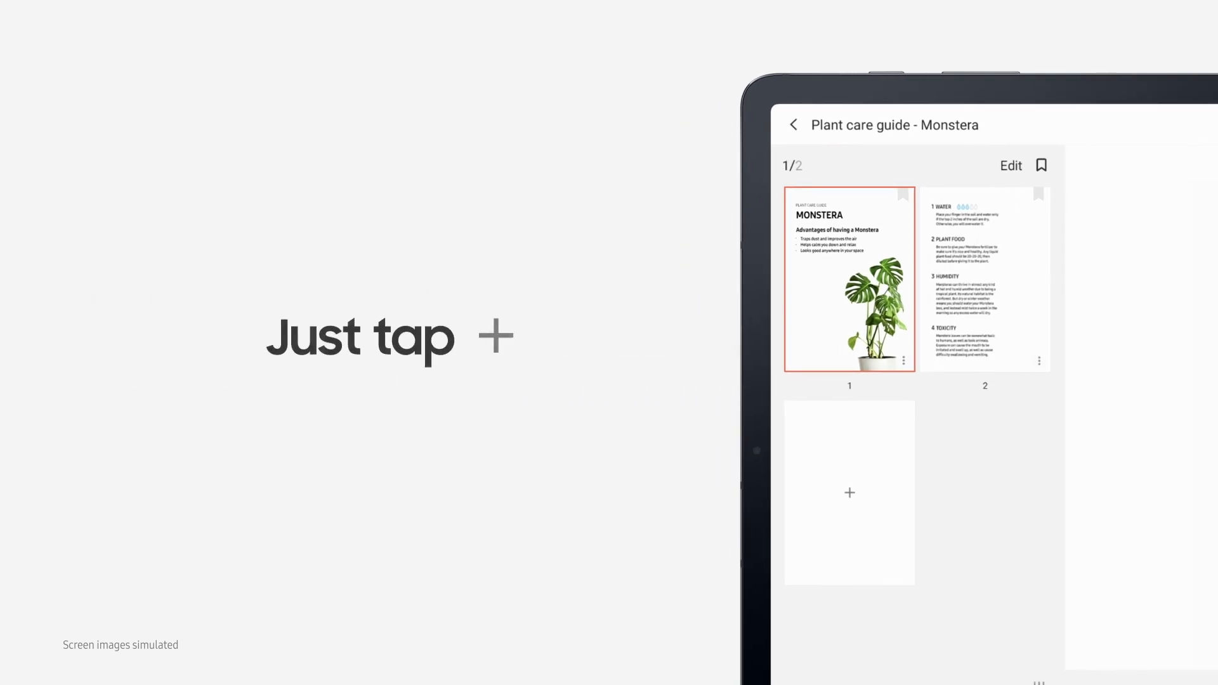
Add a blank third page to the Monstera note from the page overview.
left_click(849, 492)
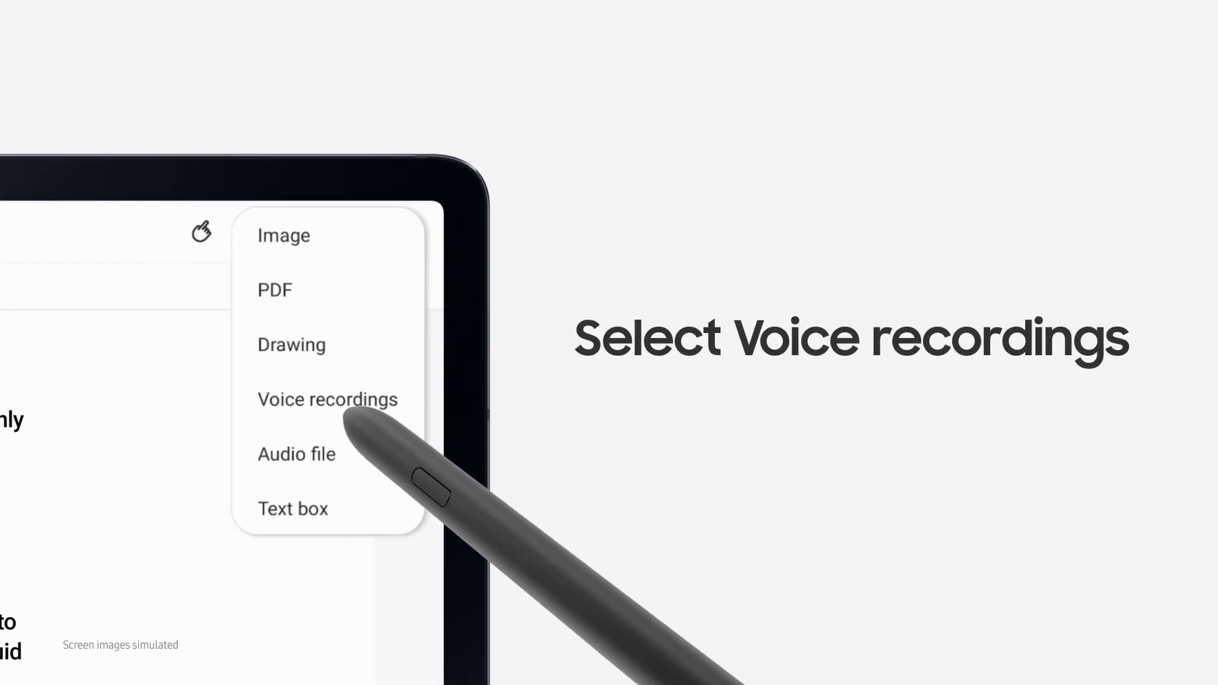
Insert a voice recording into the Monstera note via Voice recordings.
left_click(327, 399)
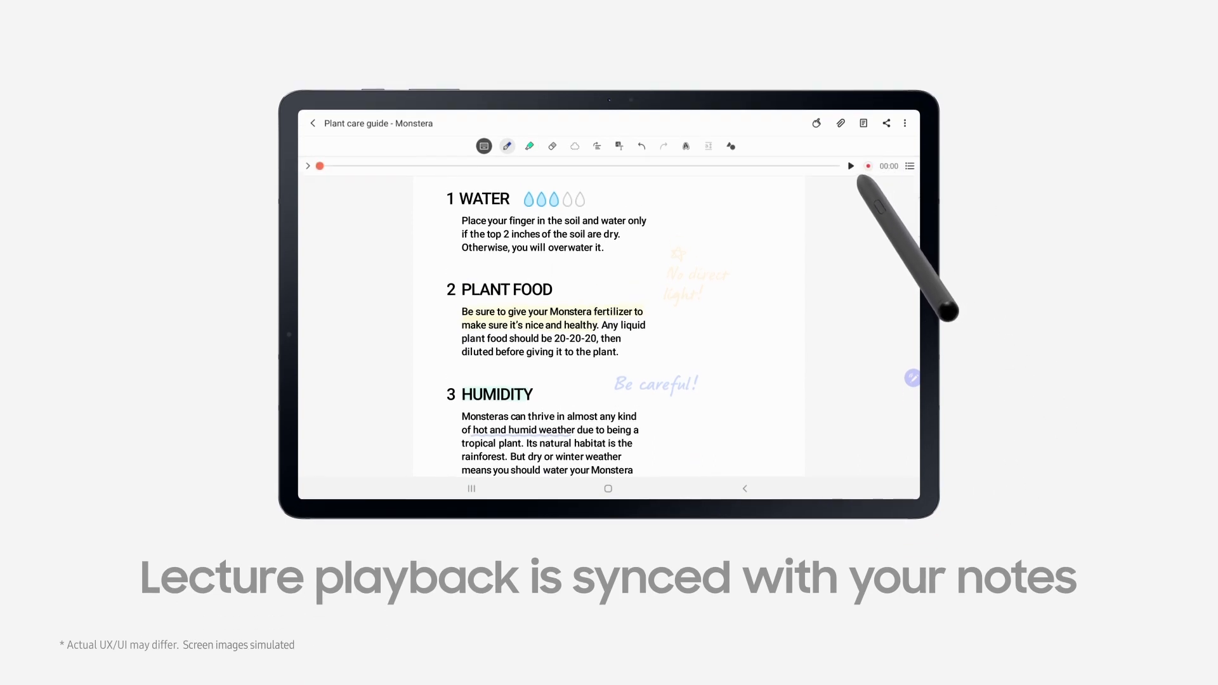
Play the Monstera note's voice recording, synced with the handwritten notes.
left_click(849, 166)
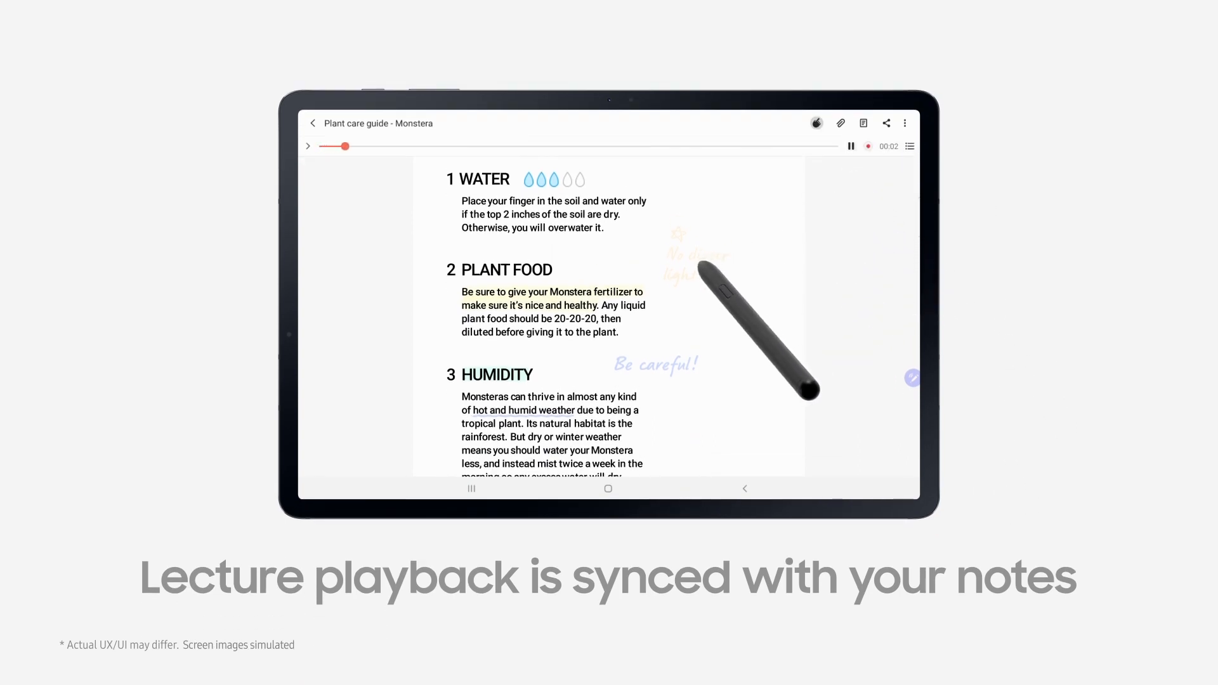